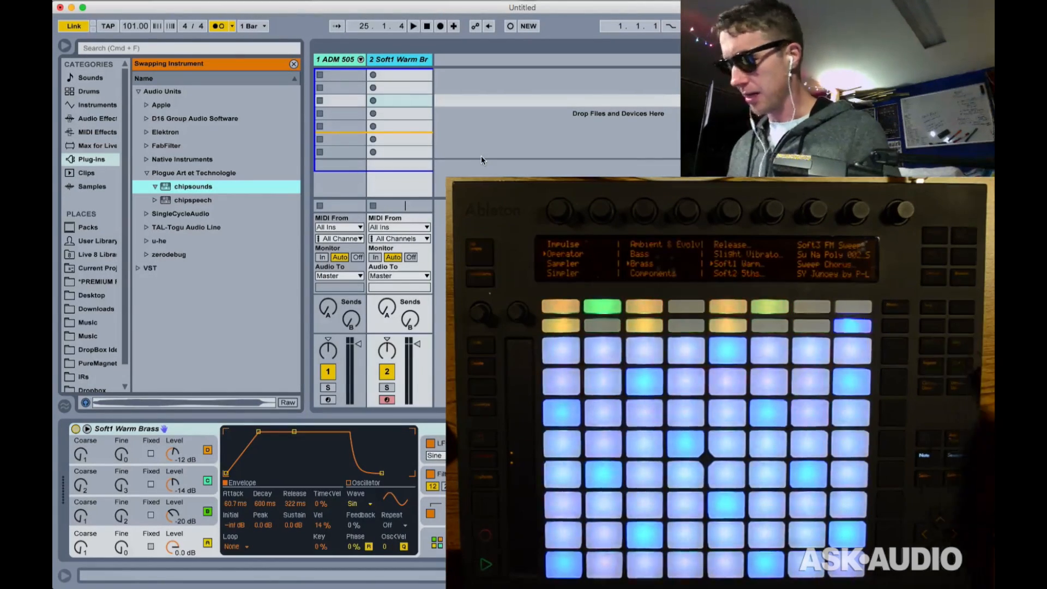
- Audition Operator presets, settling on Soft1 Warm Brass for track 2
left_click(340, 59)
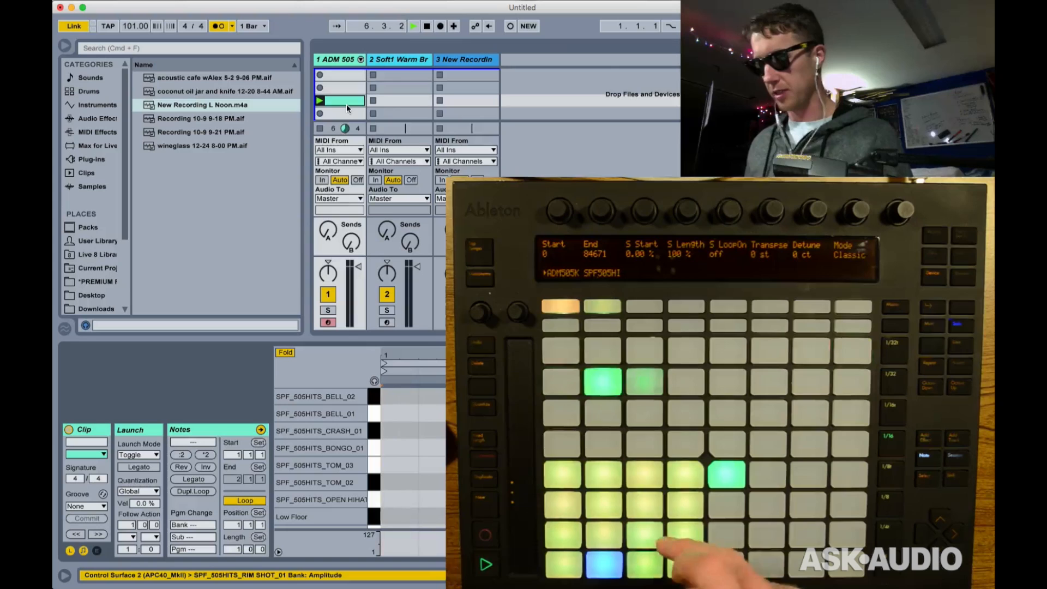
- Record a one-bar clip of drum pad hits on the ADM 505 track
left_click(601, 567)
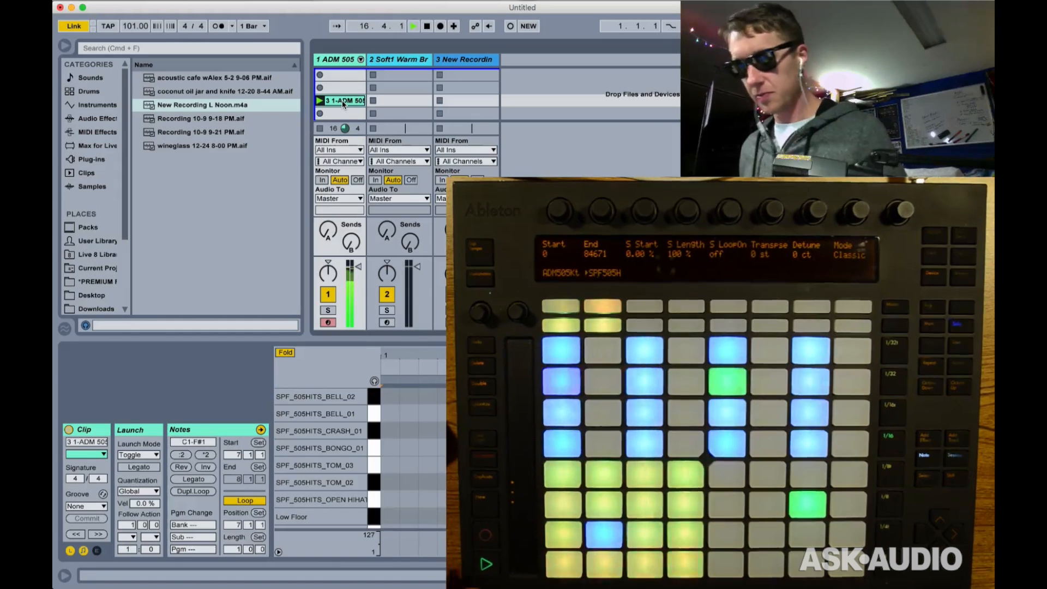
- Let the new ADM 505 clip 3 loop with its C1–F#1 notes in Session view
left_click(413, 26)
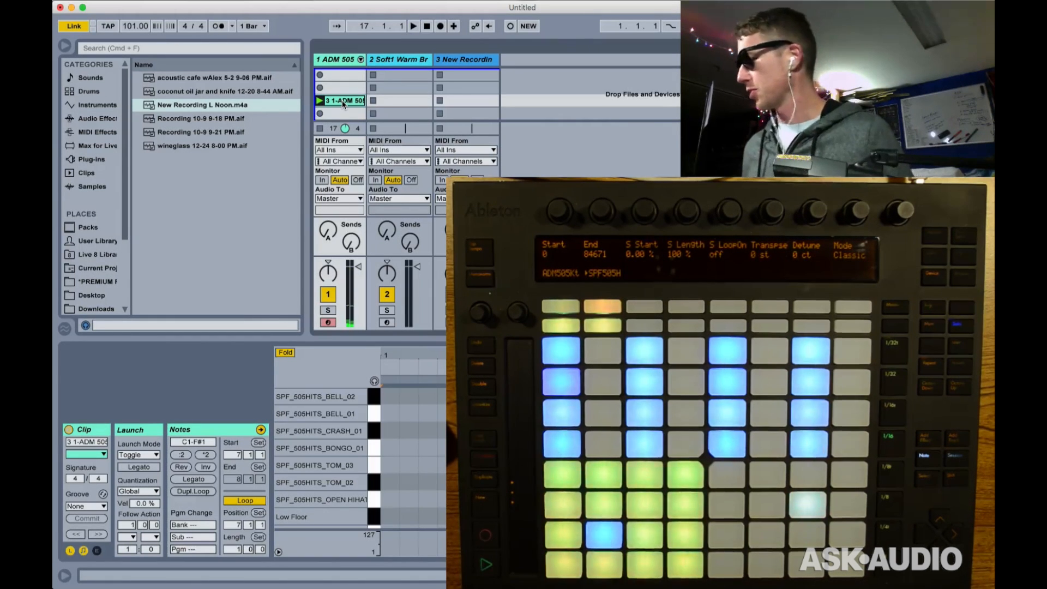